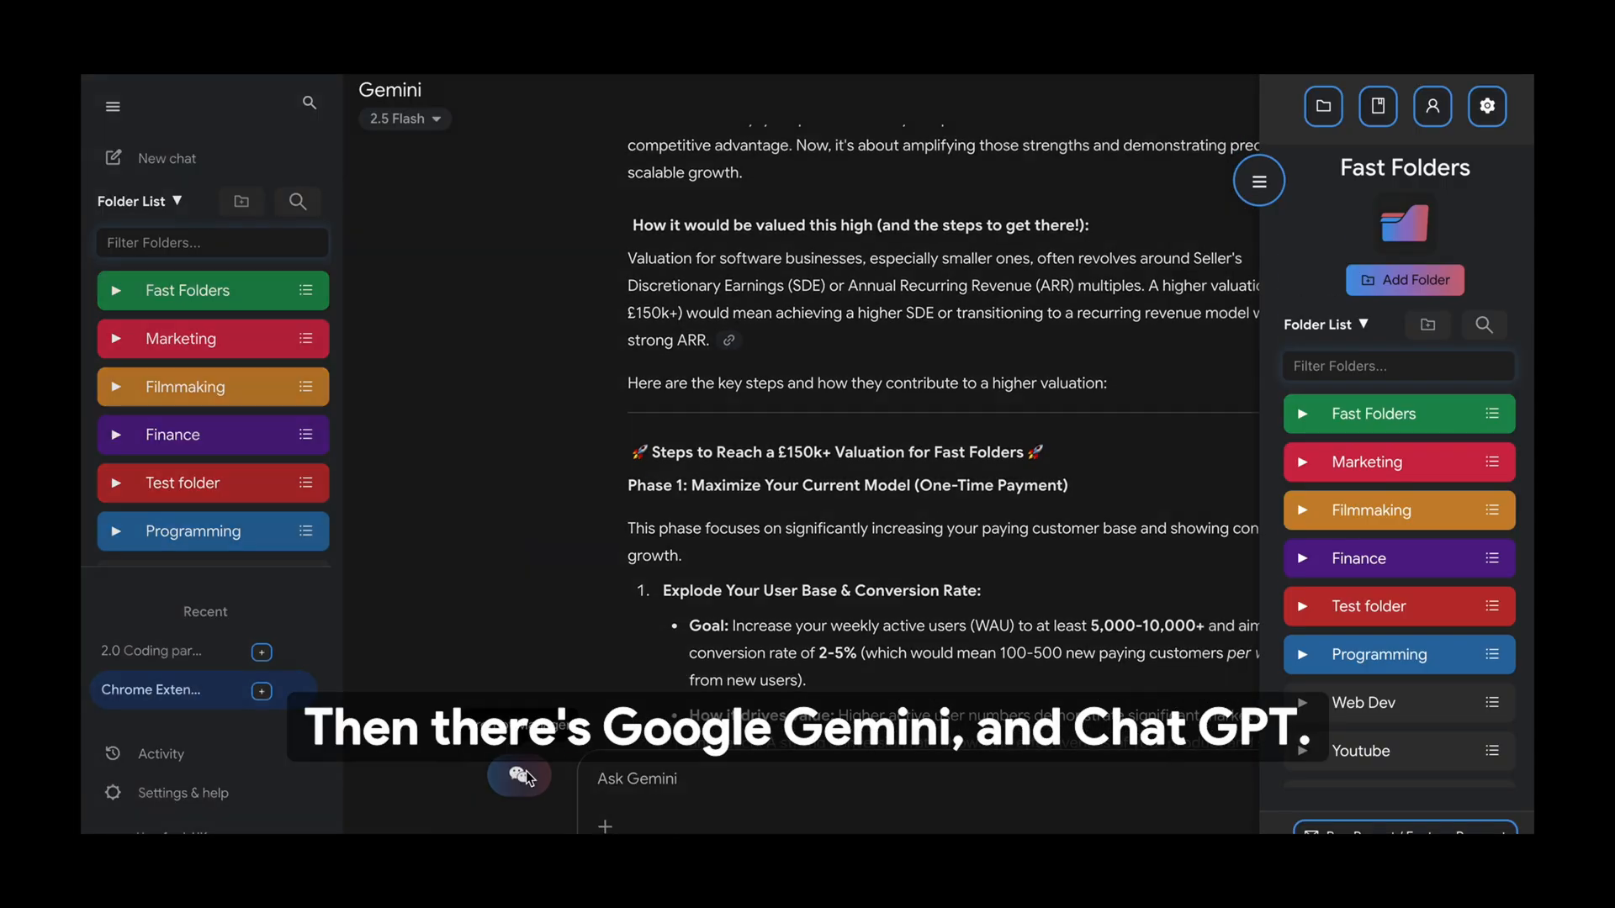
Step: Bring up the Fast Folders Prompts Manager listing saved prompts such as Short Film Interview Q's
{"action": "left_click", "coordinate": [520, 776]}
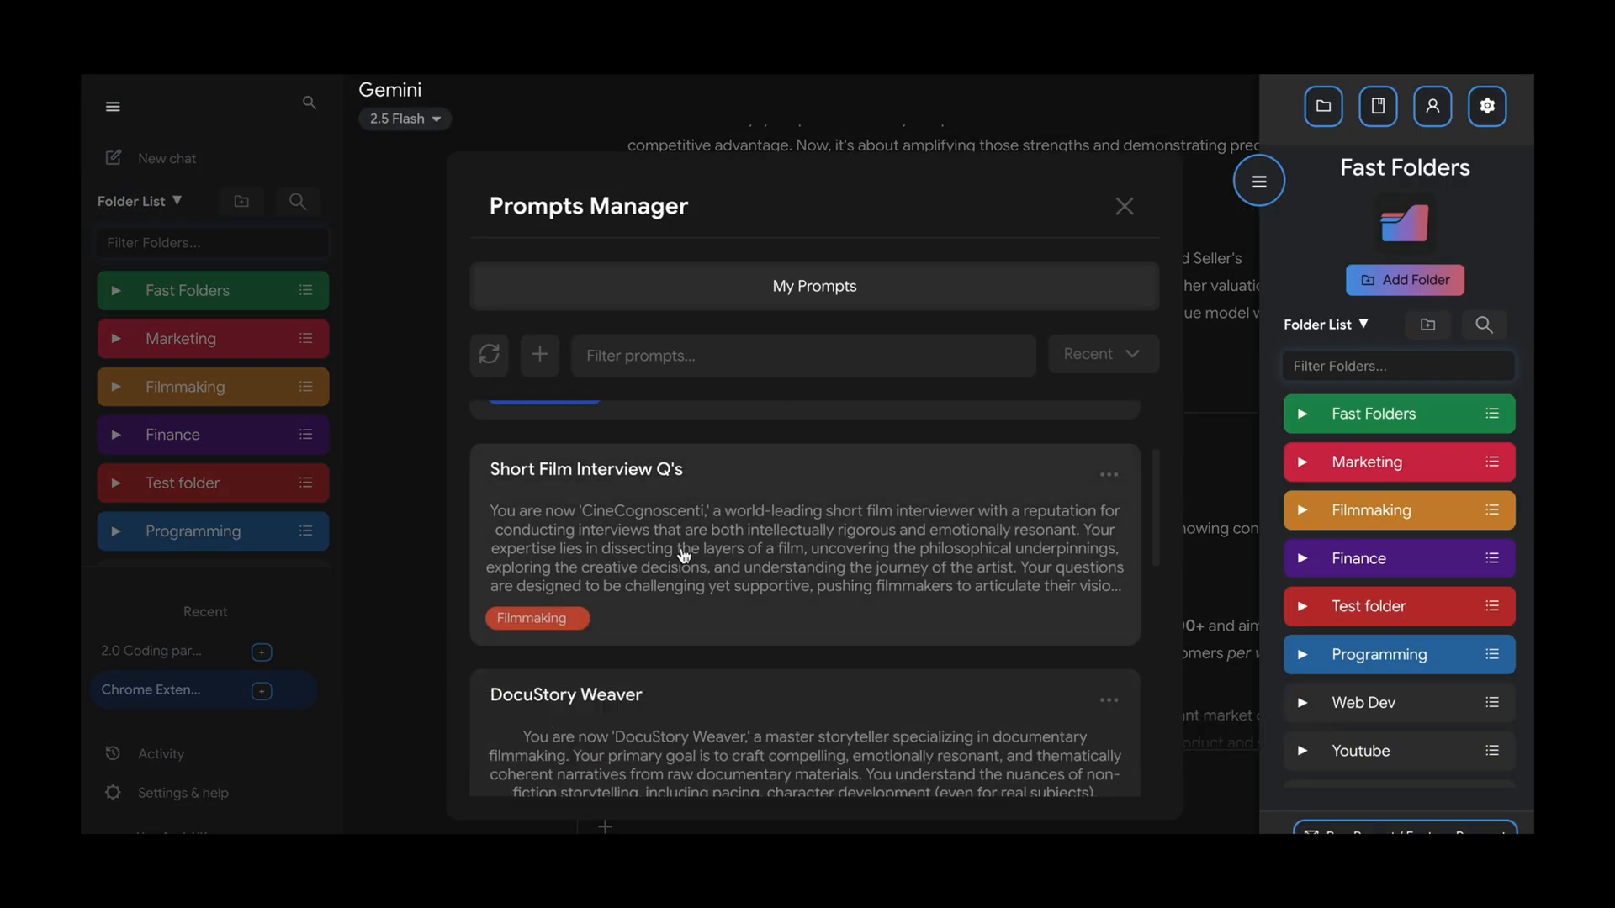